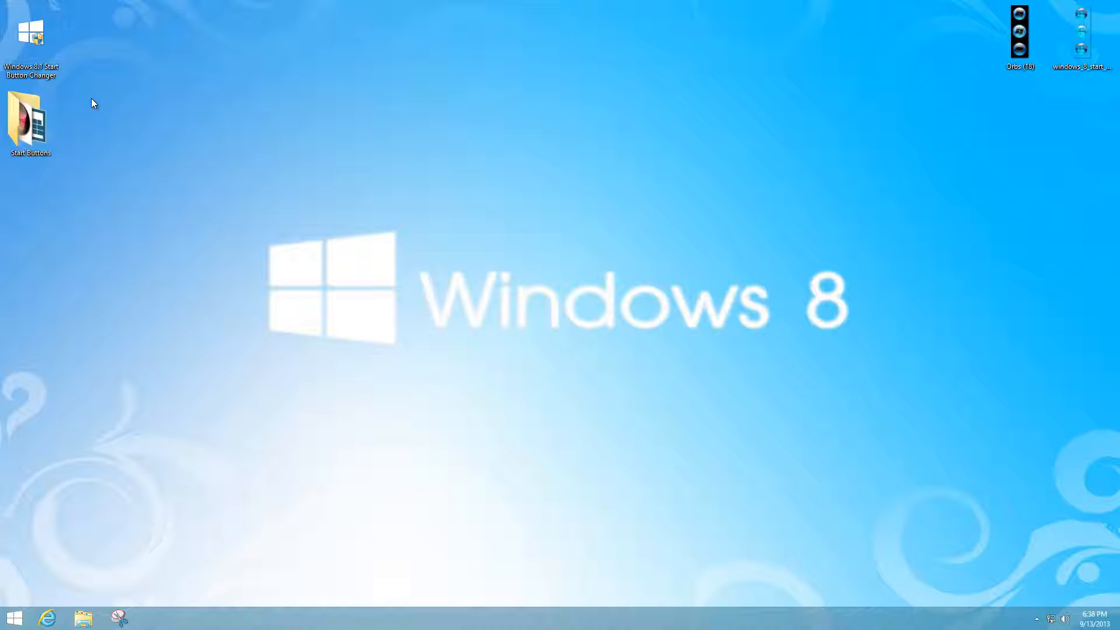
{"action": "mouse_move", "coordinate": [35, 32]}
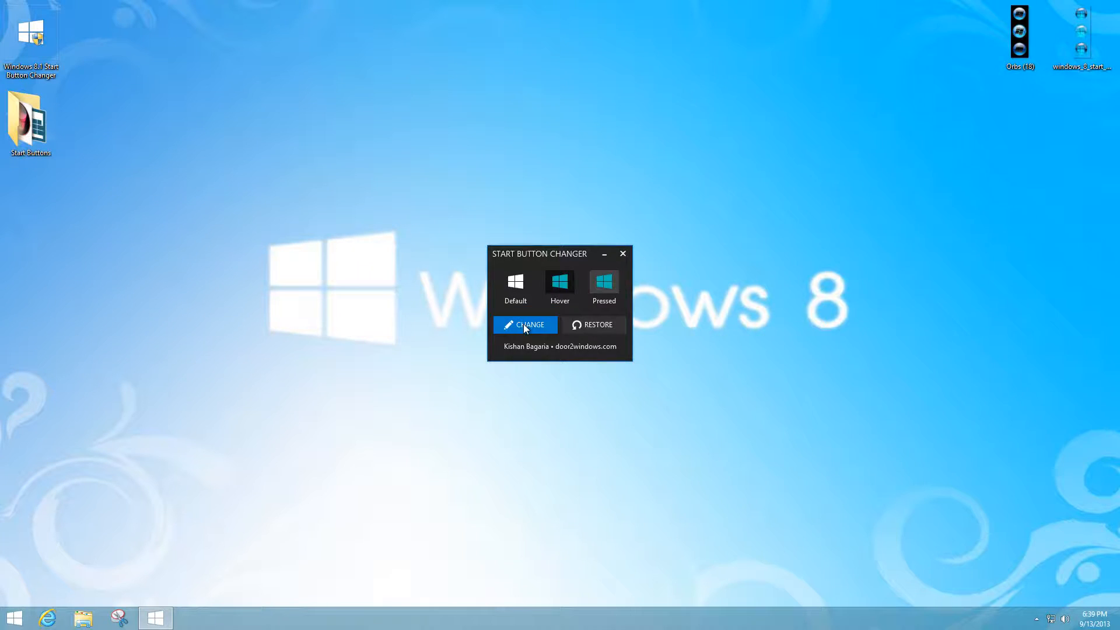
Set the start button image to the colourful Microsoft Windows 8 logo
{"action": "left_click", "coordinate": [525, 325]}
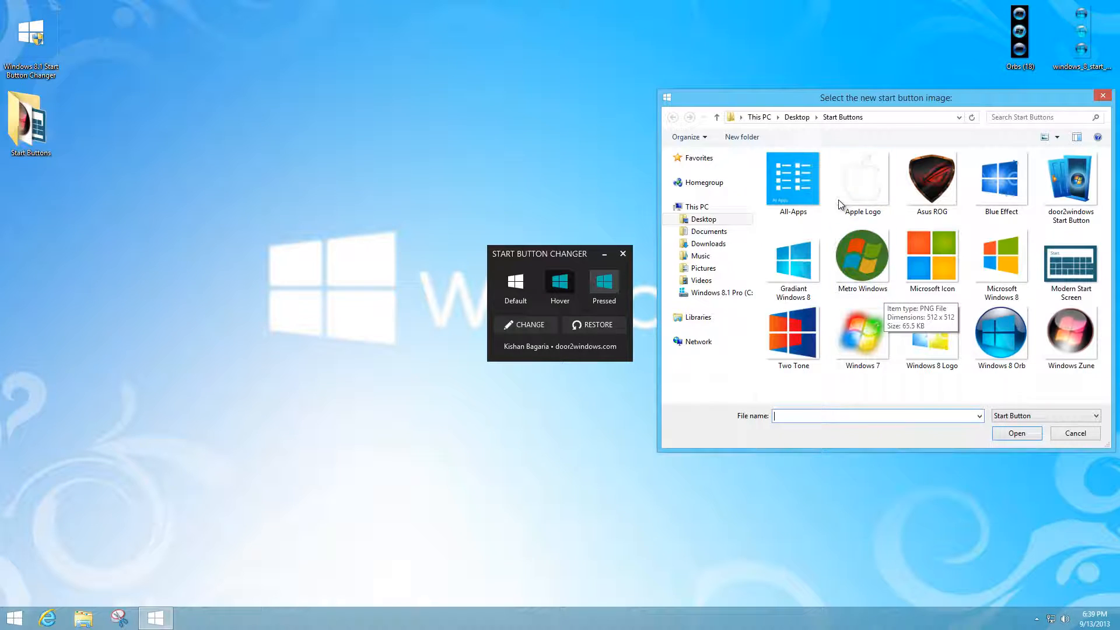
{"action": "left_click", "coordinate": [1001, 258]}
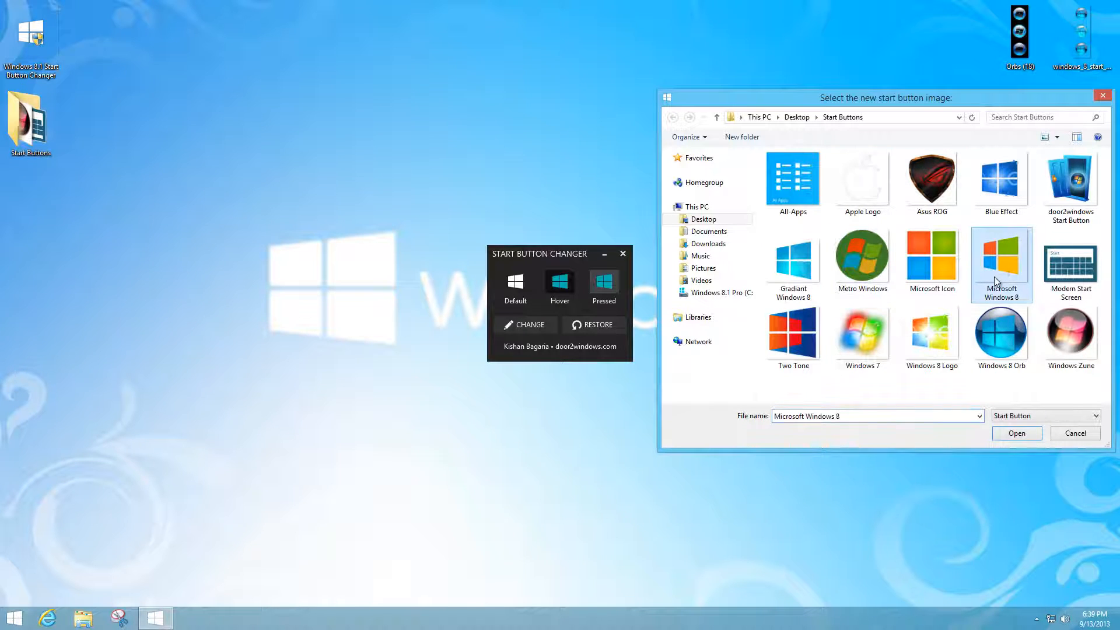
{"action": "left_click", "coordinate": [1017, 433]}
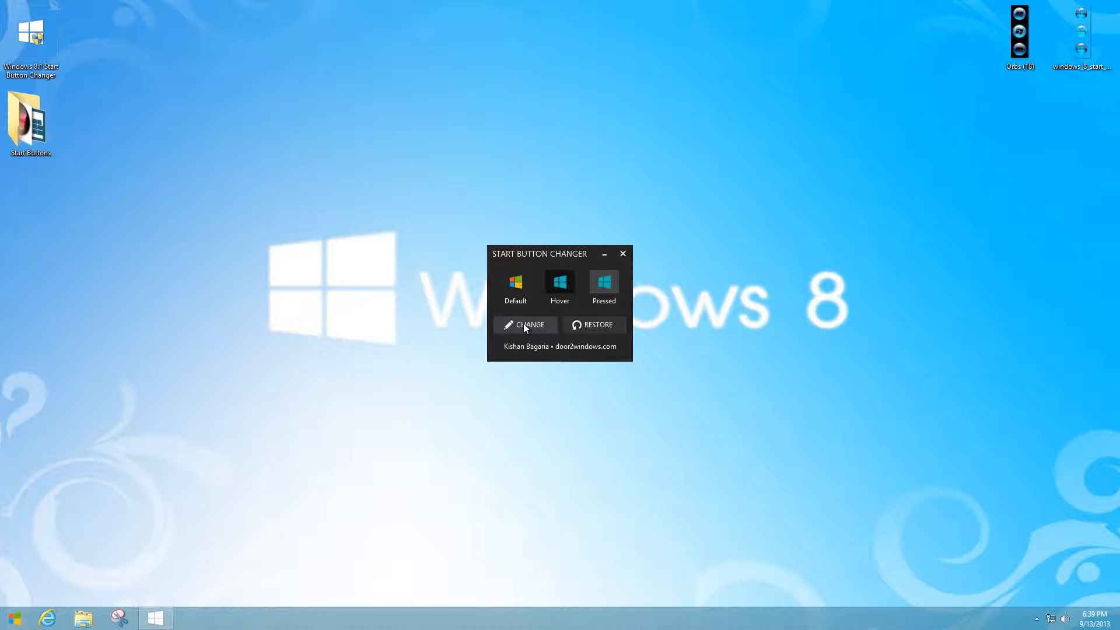
Pick the white Apple Logo image from the Start Buttons folder as the start button
{"action": "left_click", "coordinate": [525, 325]}
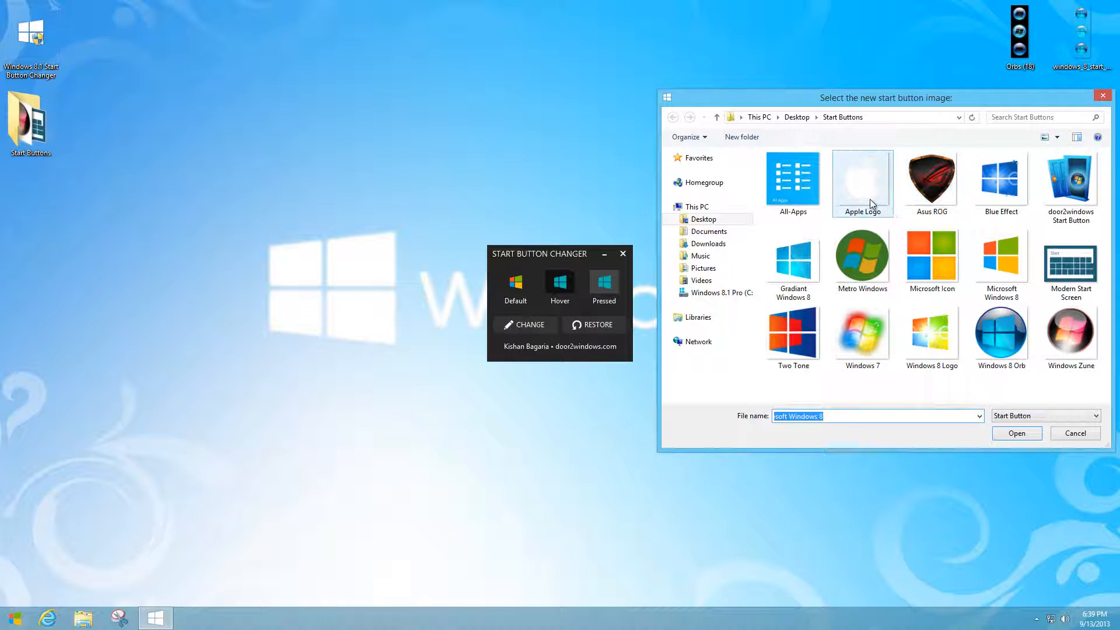
{"action": "left_click", "coordinate": [1017, 434]}
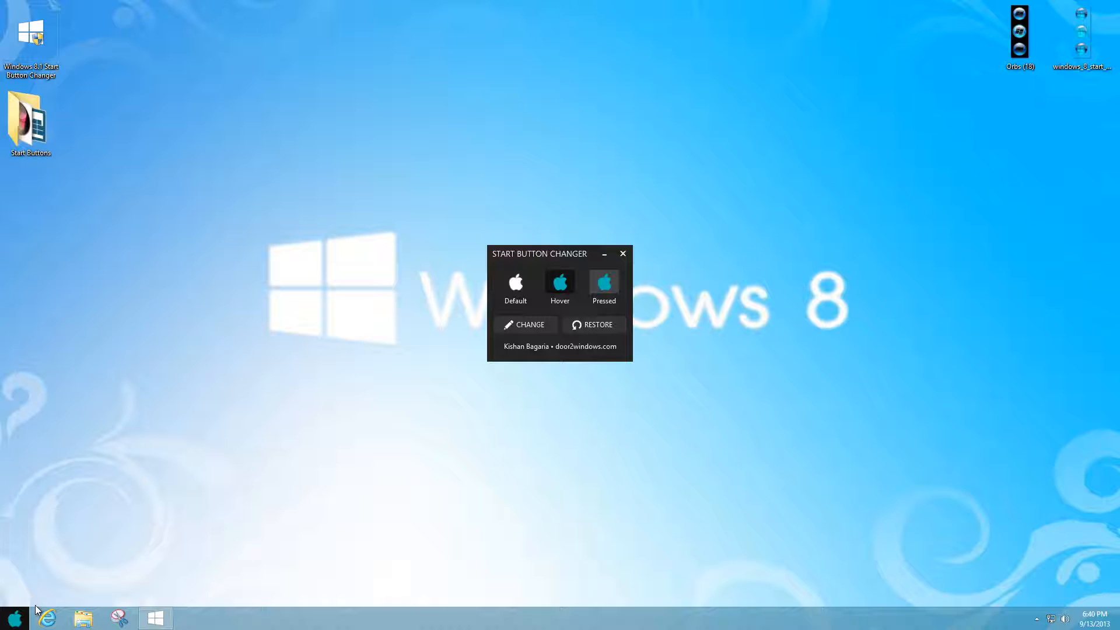
{"action": "mouse_move", "coordinate": [217, 440]}
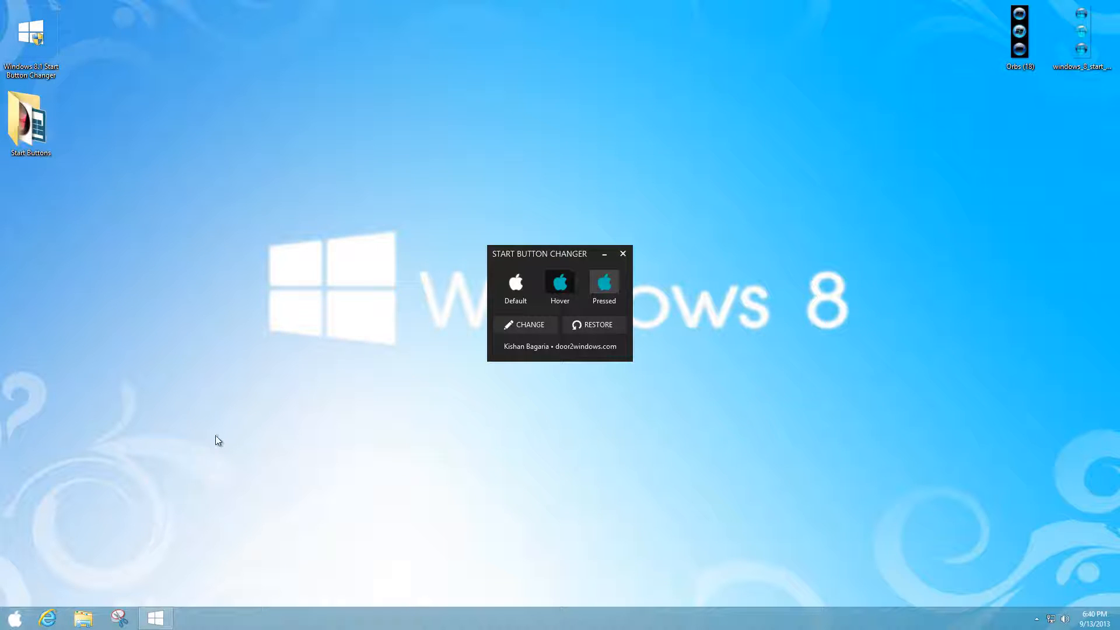
{"action": "left_click", "coordinate": [29, 123]}
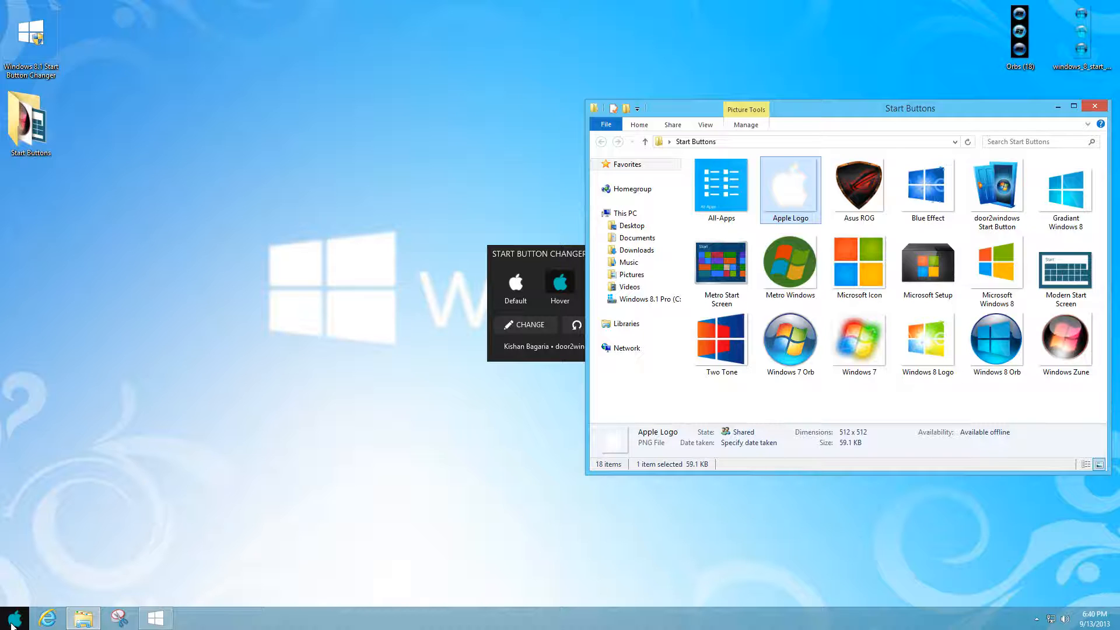
{"action": "mouse_move", "coordinate": [1062, 273]}
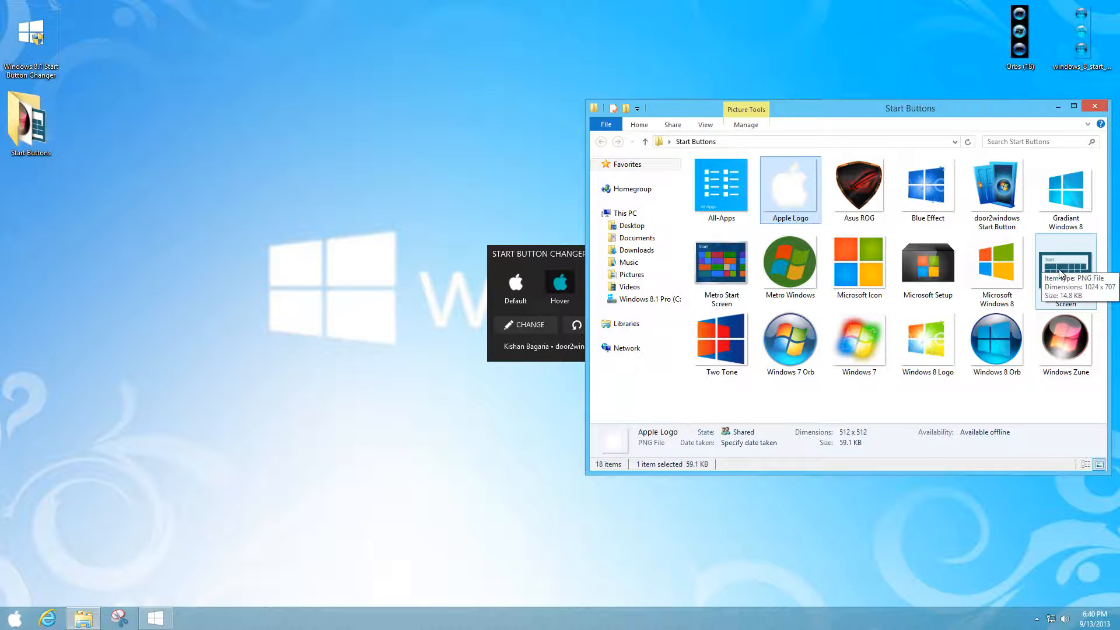
Load the Modern Start Screen picture as the start button after closing the Start Buttons folder
{"action": "left_click", "coordinate": [1065, 268]}
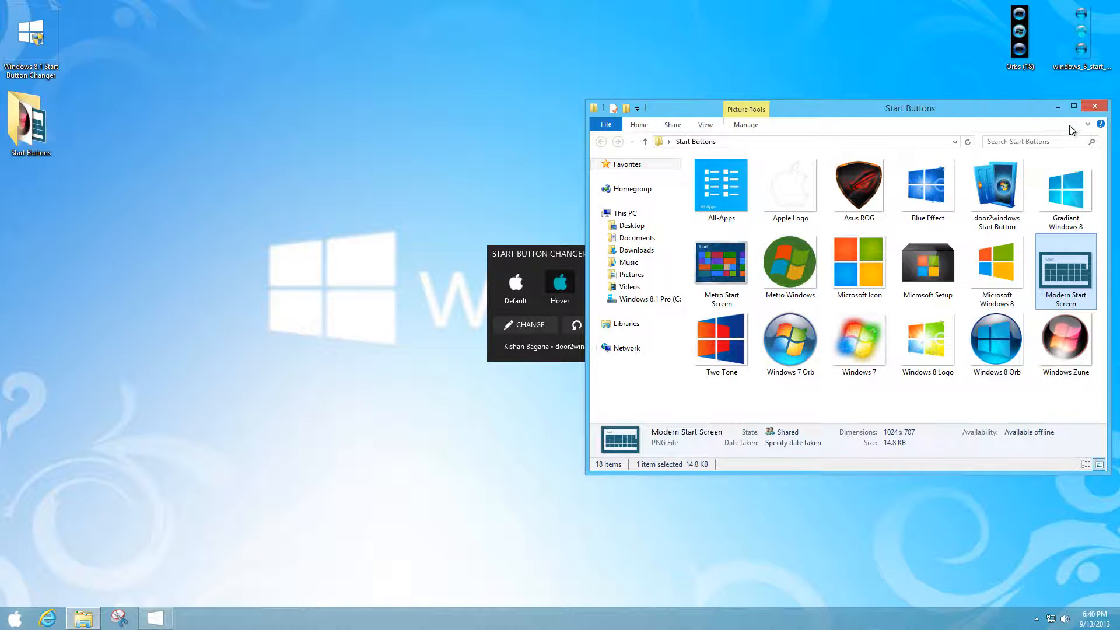
{"action": "left_click", "coordinate": [525, 324]}
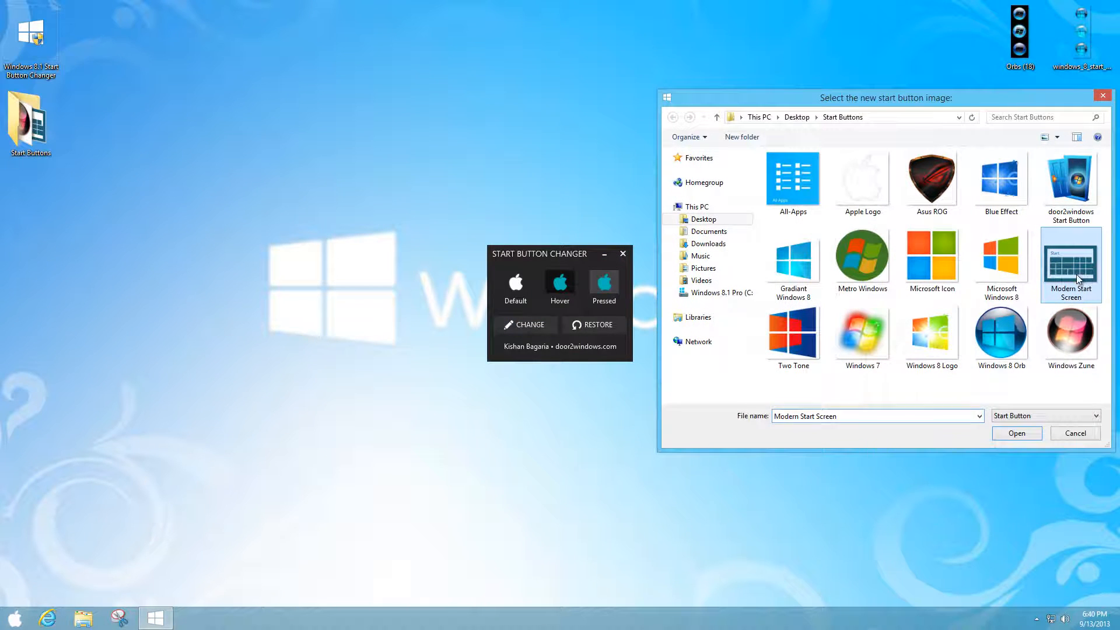
{"action": "left_click", "coordinate": [1017, 433]}
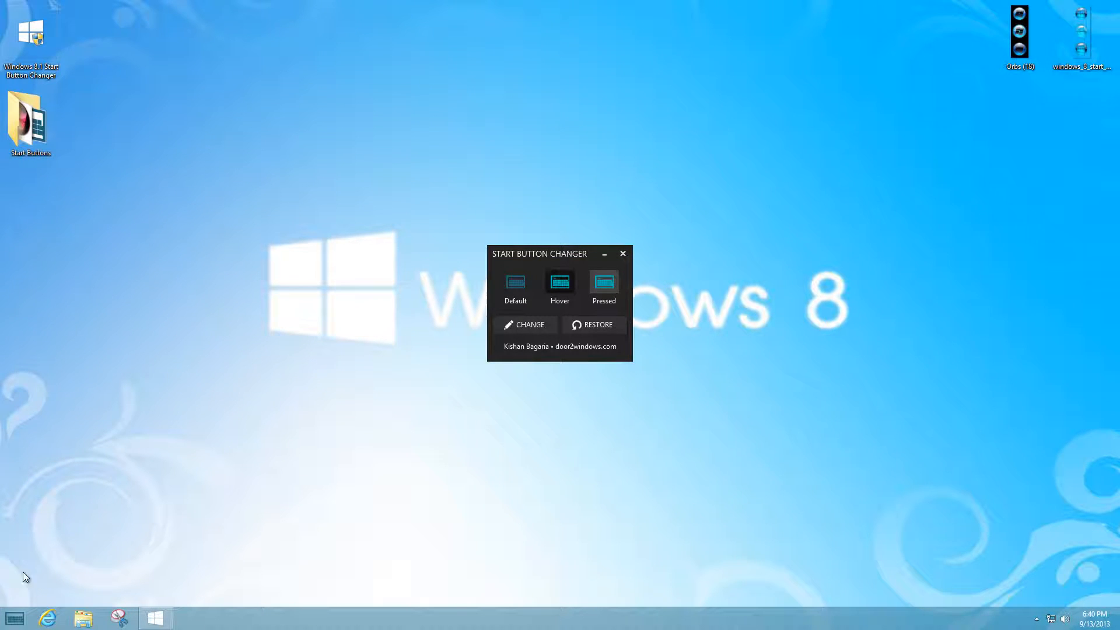
{"action": "mouse_move", "coordinate": [525, 332]}
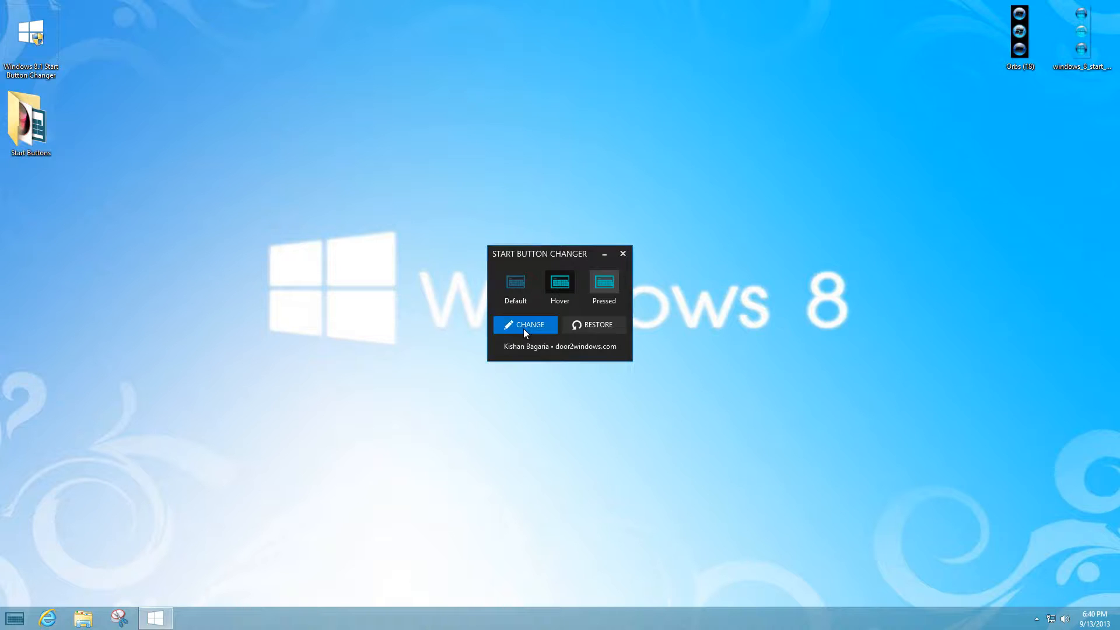
Choose the All-Apps image, then review and close the taskbar Navigation properties
{"action": "left_click", "coordinate": [525, 324]}
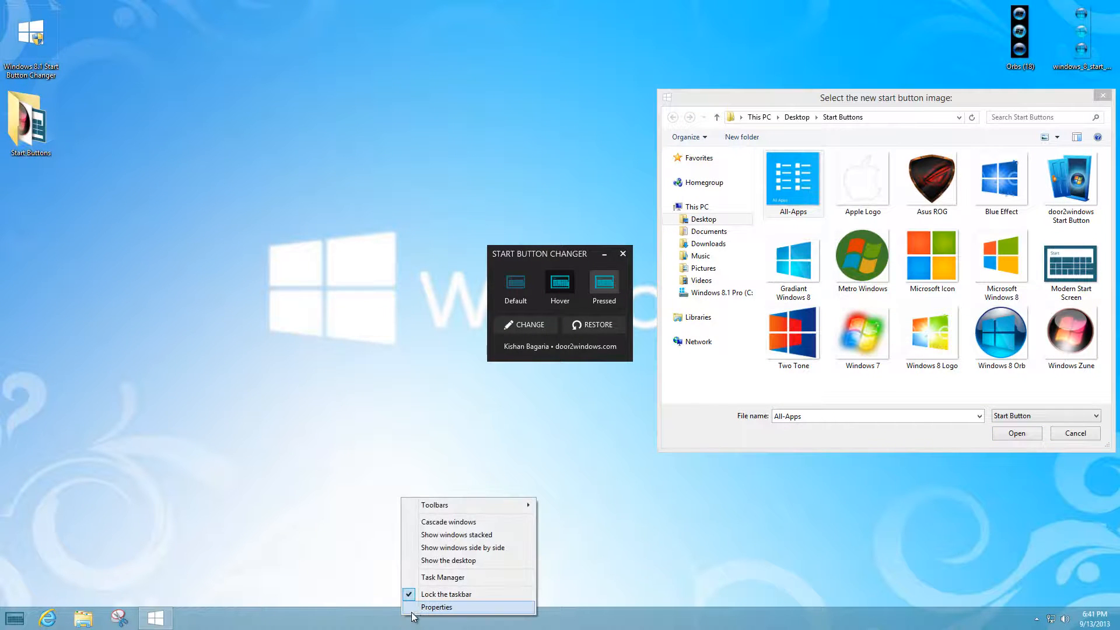
{"action": "left_click", "coordinate": [441, 607]}
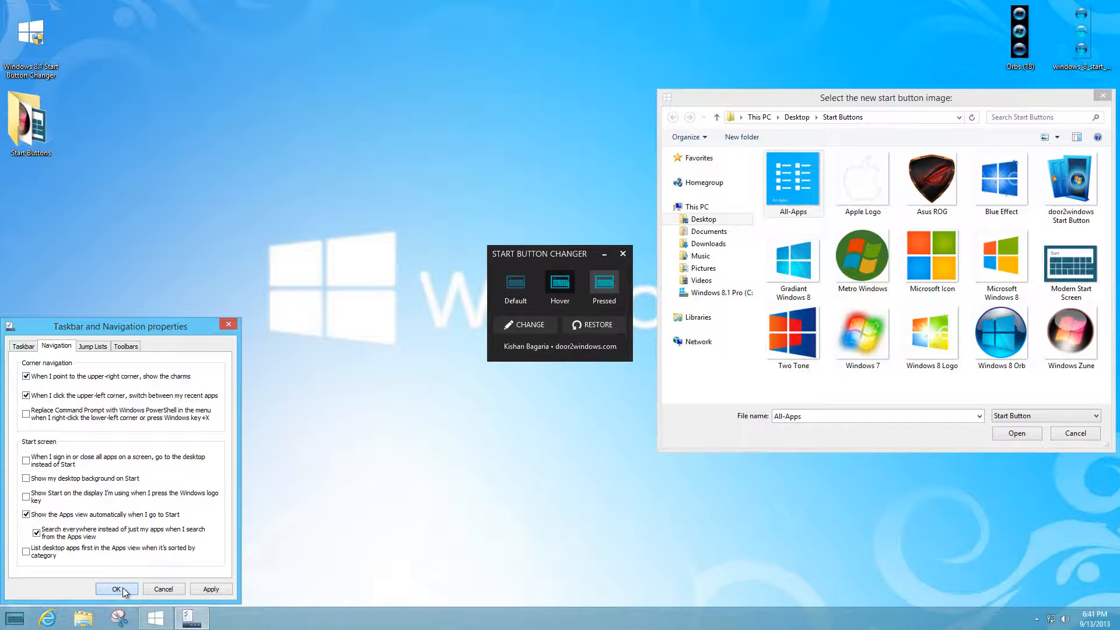
{"action": "left_click", "coordinate": [116, 588]}
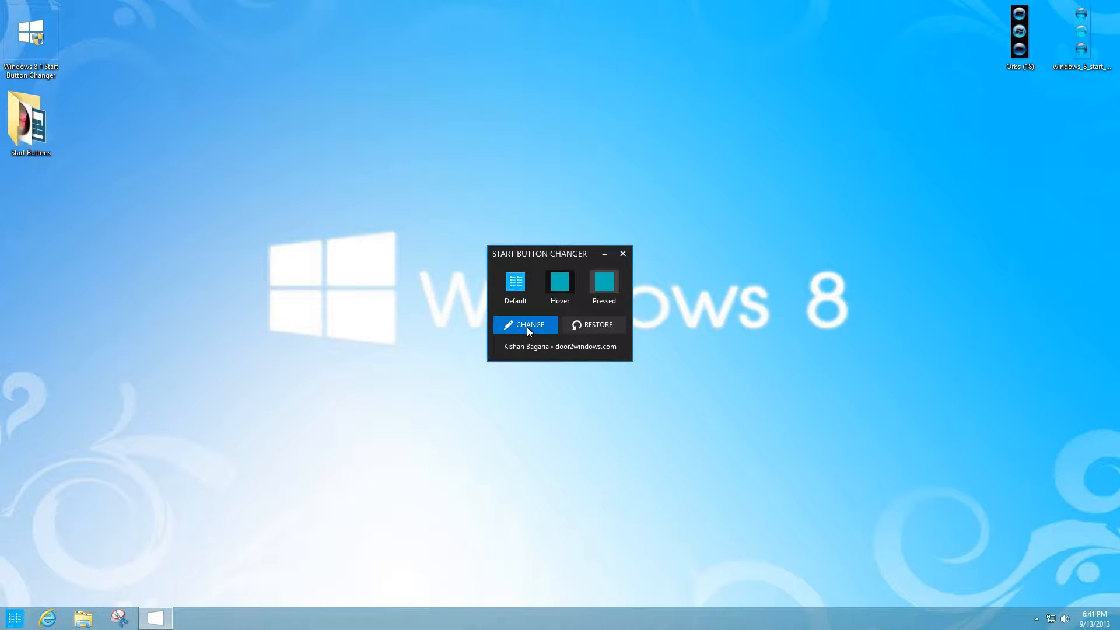
Pick the Asus ROG logo from the Start Buttons folder and apply it
{"action": "left_click", "coordinate": [525, 324]}
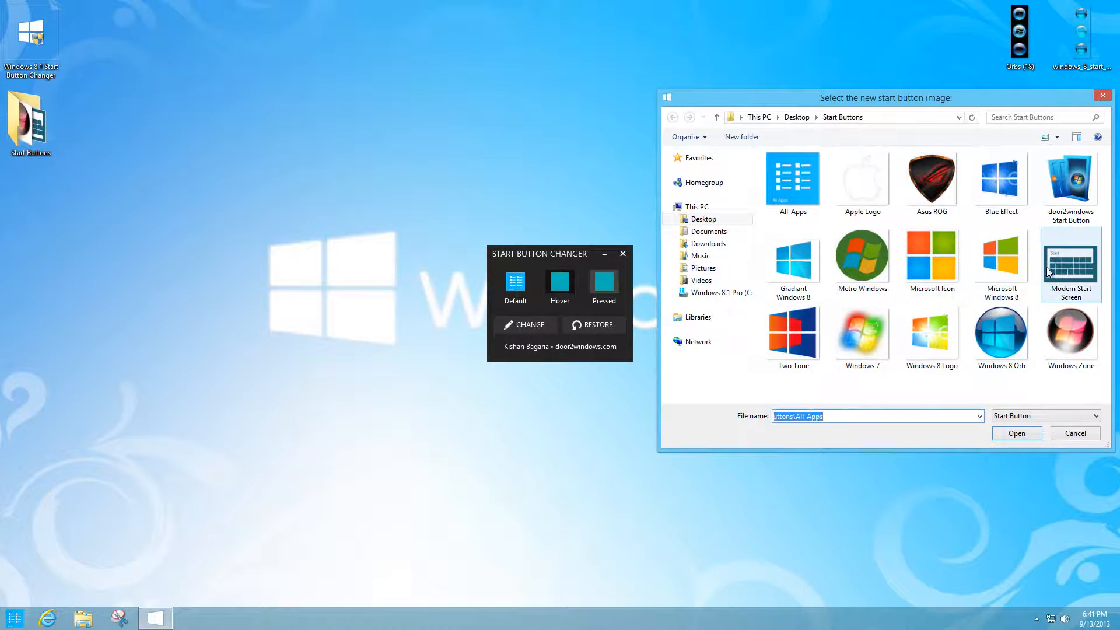
{"action": "mouse_move", "coordinate": [998, 177]}
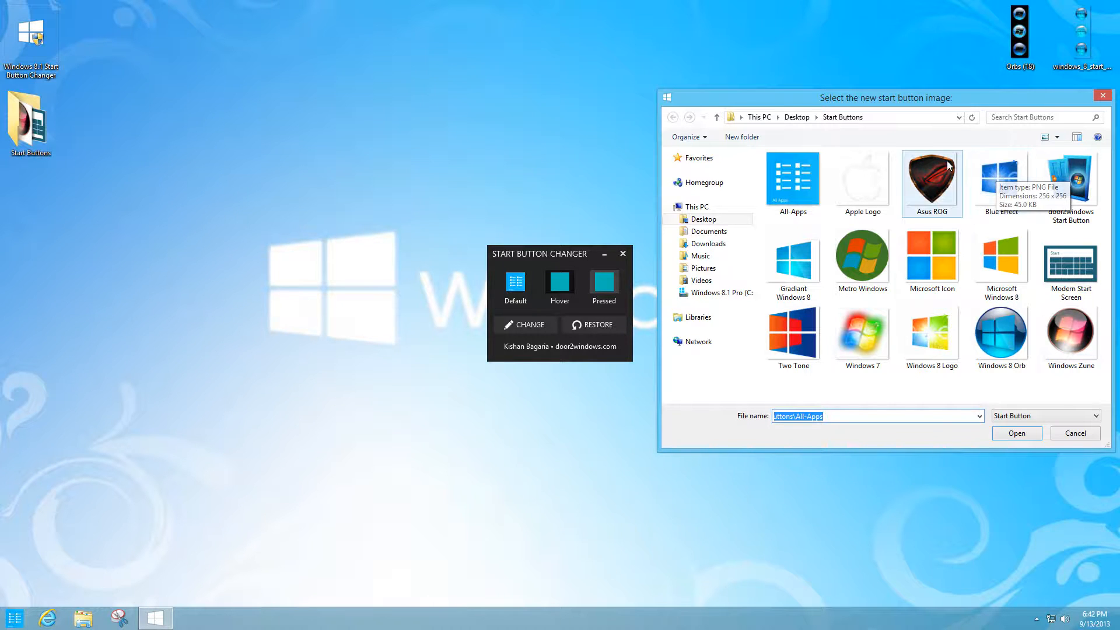
{"action": "left_click", "coordinate": [931, 183]}
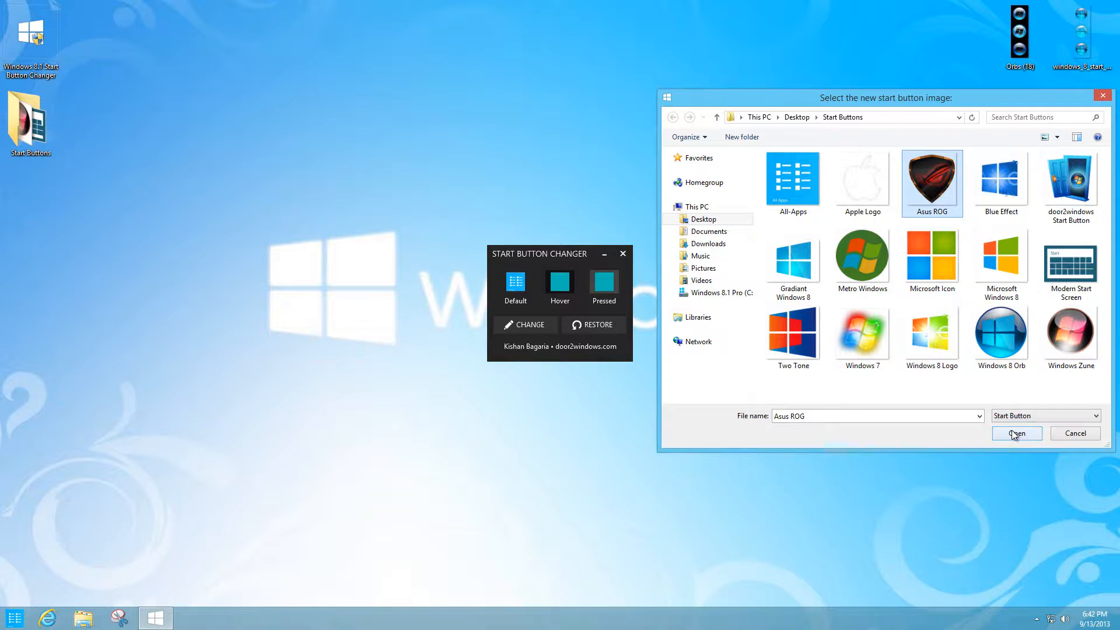
{"action": "left_click", "coordinate": [1016, 433]}
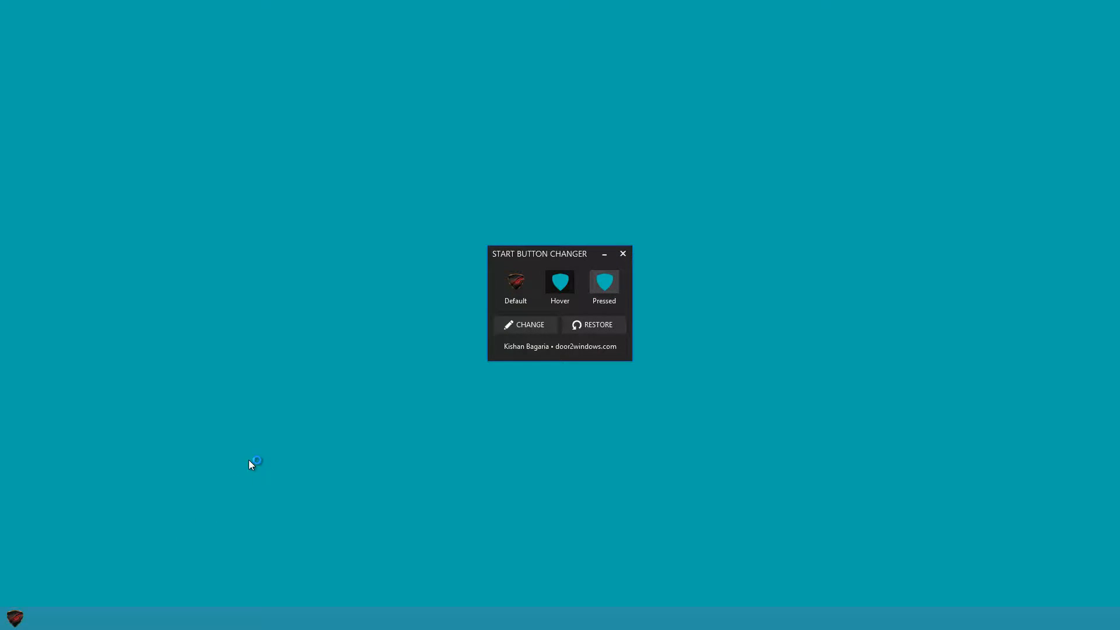